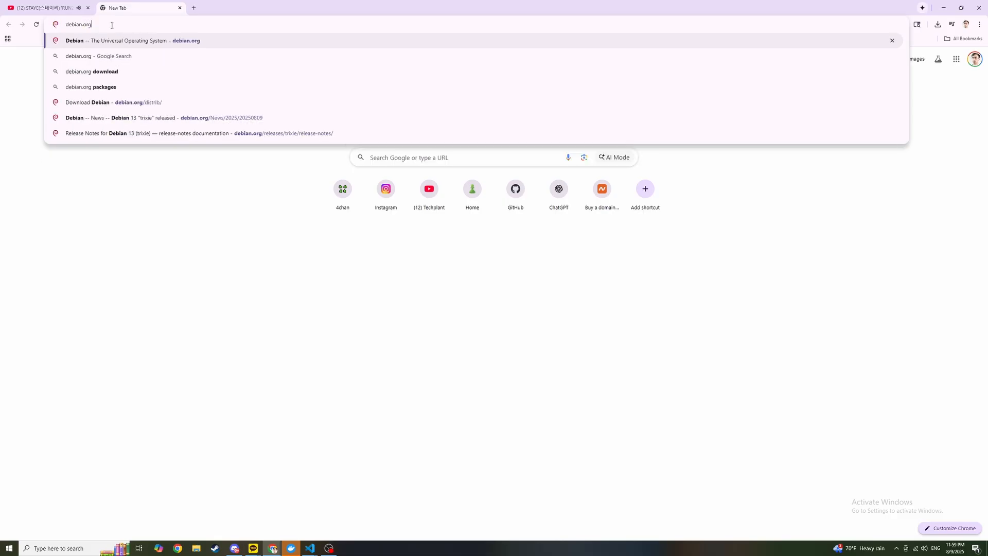
- Go to debian.org and reach the Download page for the 13.0.0 stable release
click(131, 40)
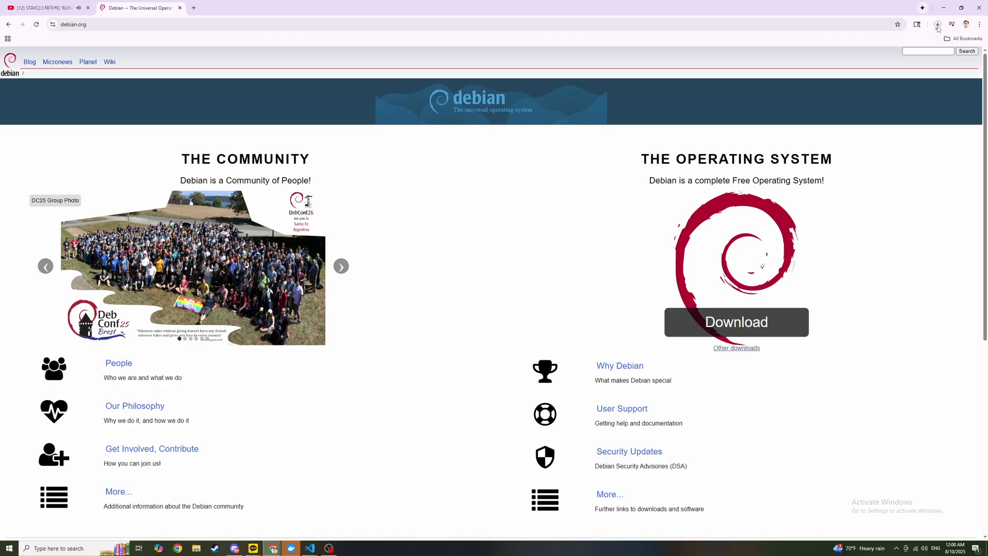
click(735, 323)
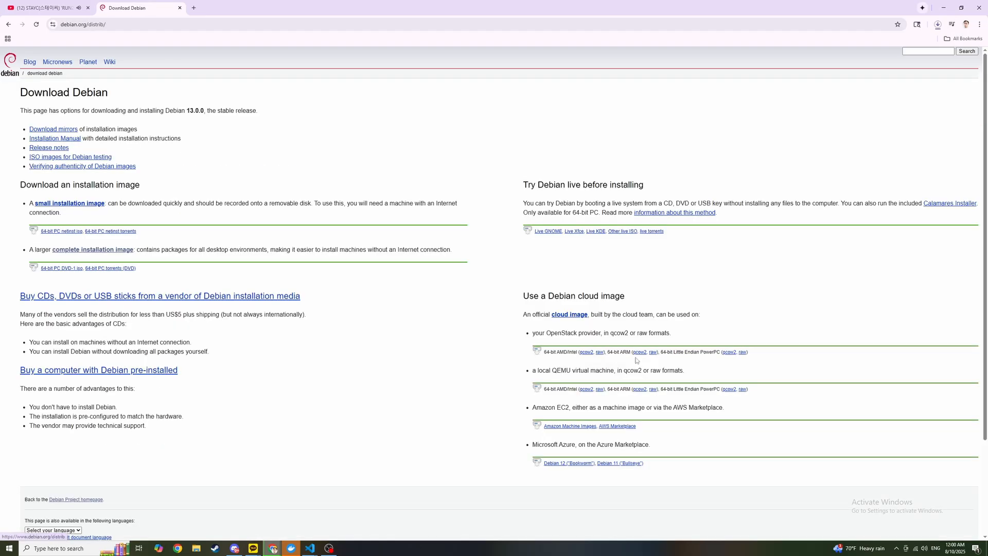
mouse_move(68, 276)
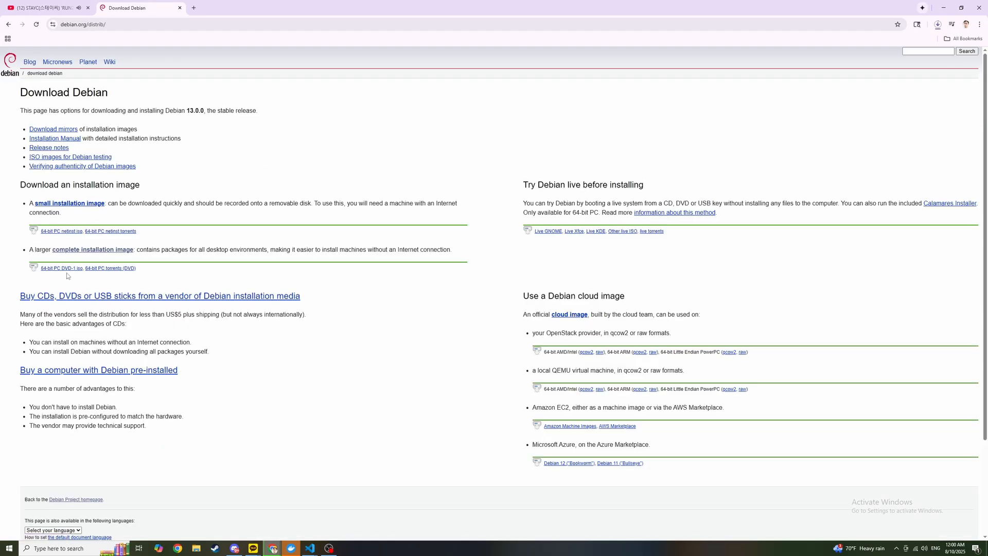
key(ctrl+plus)
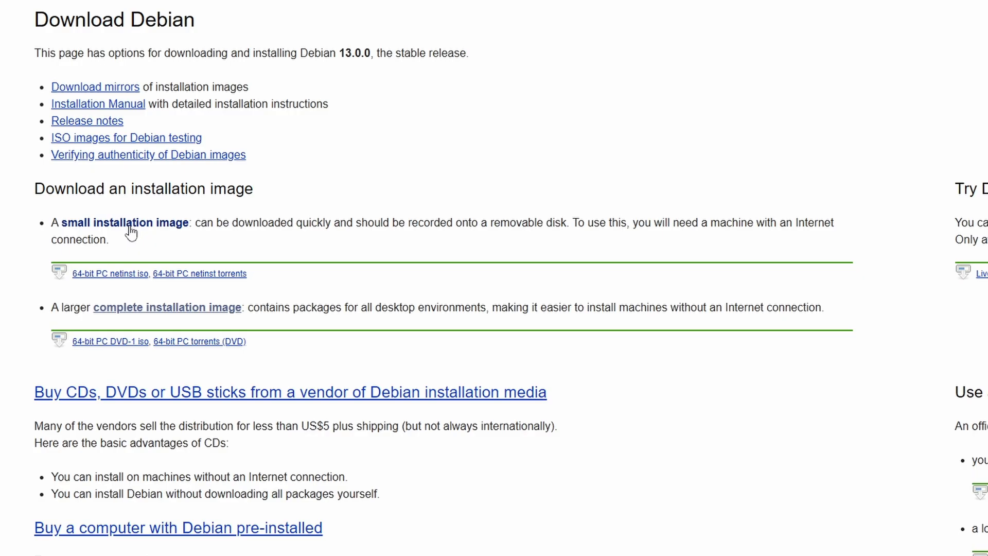
mouse_move(137, 236)
text(rufus)
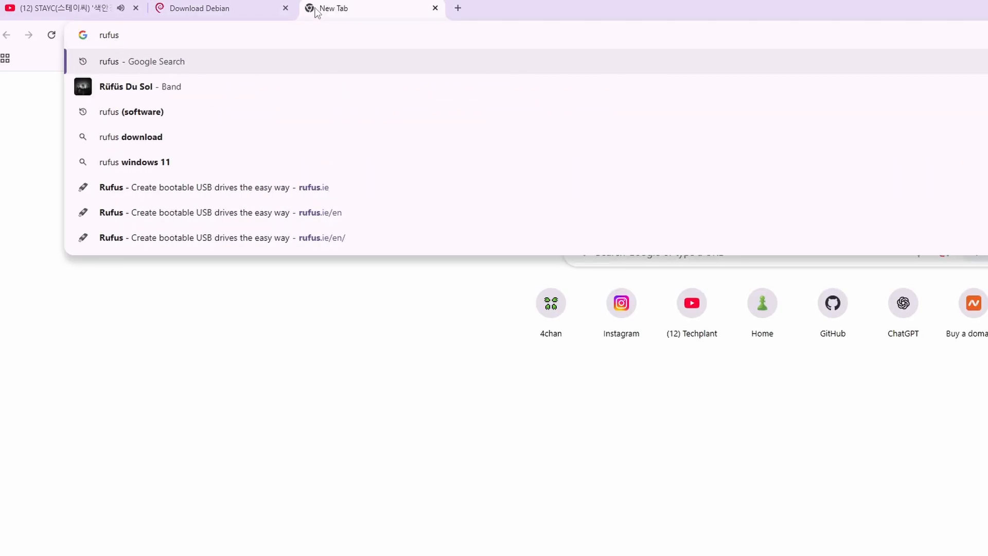
- Visit rufus.ie and browse down to the rufus.ie/downloads release index
click(214, 187)
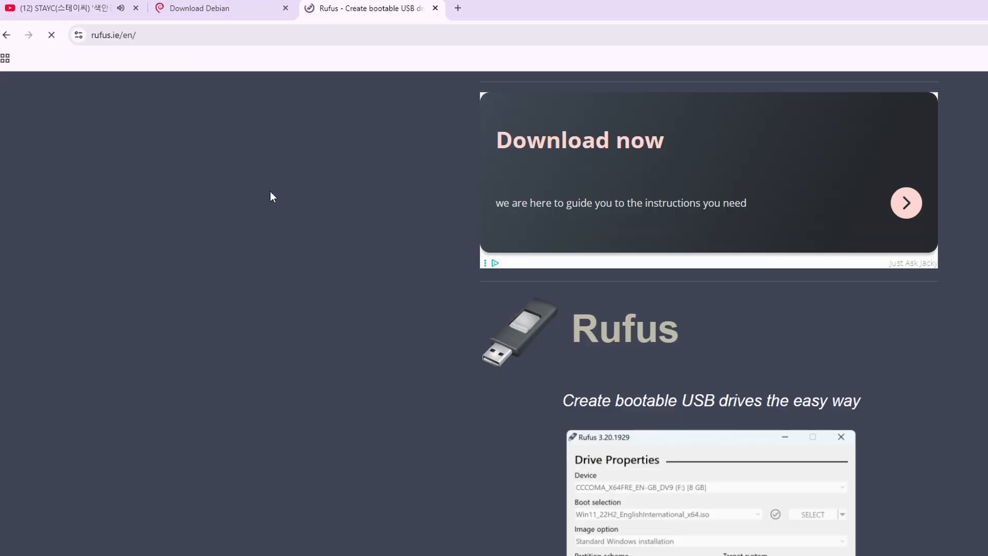
scroll(down, 3)
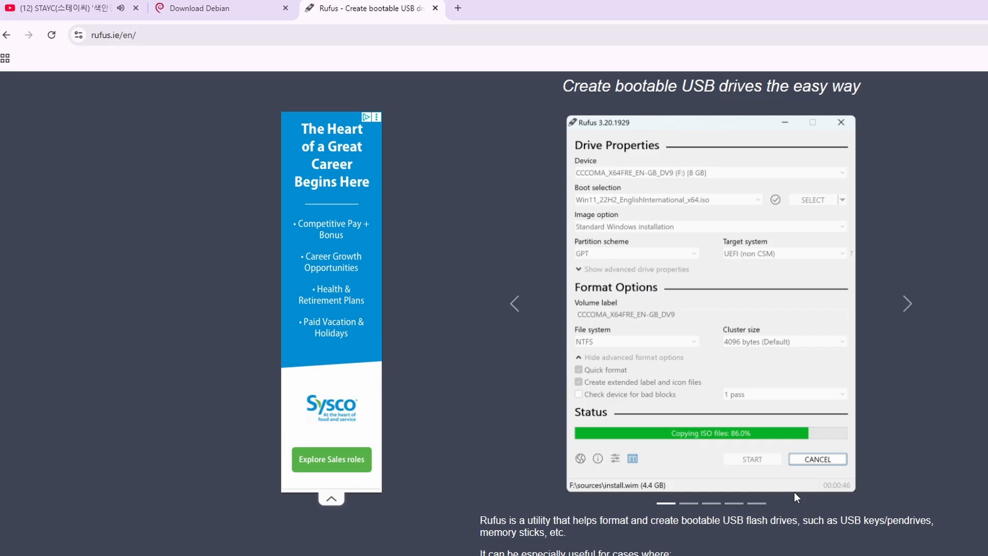
scroll(down, 3)
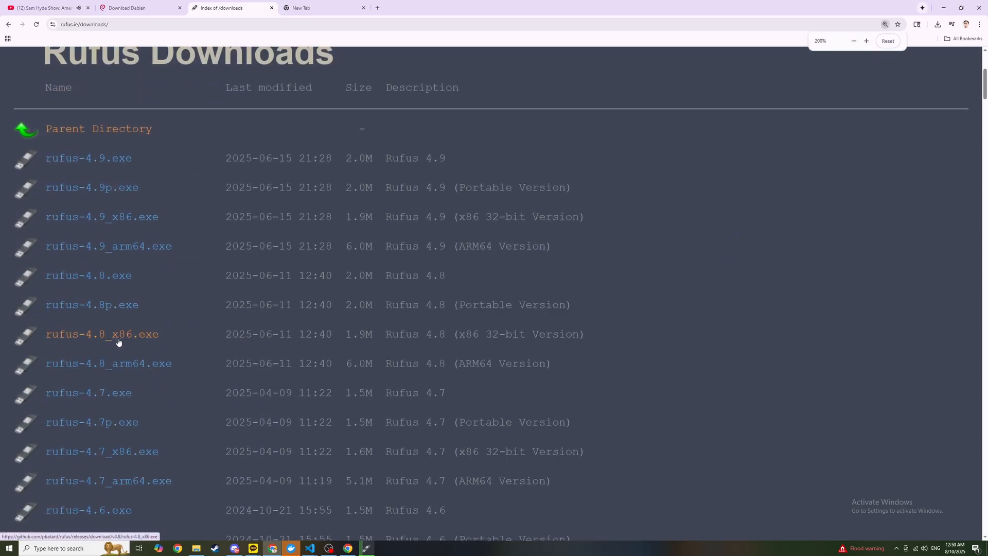
scroll(down, 3)
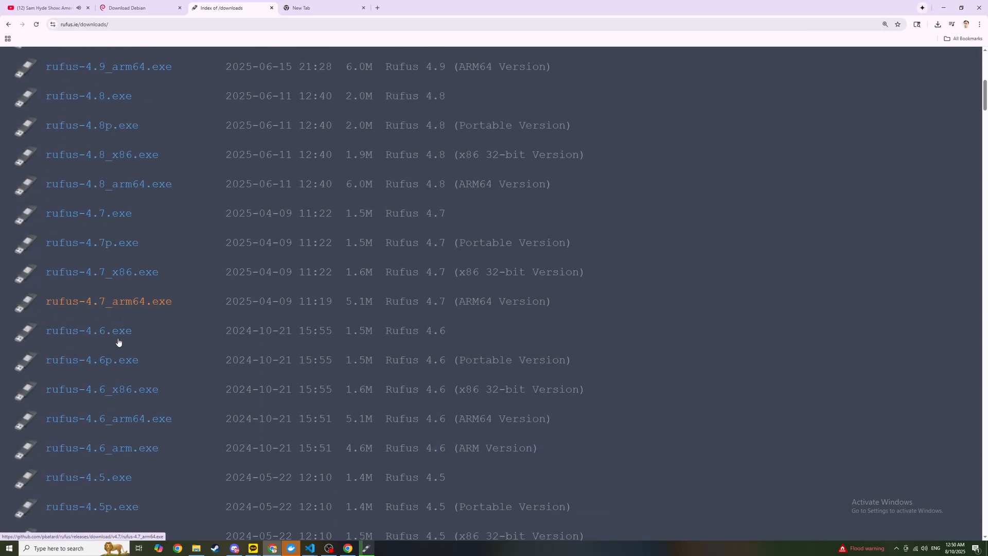
scroll(down, 3)
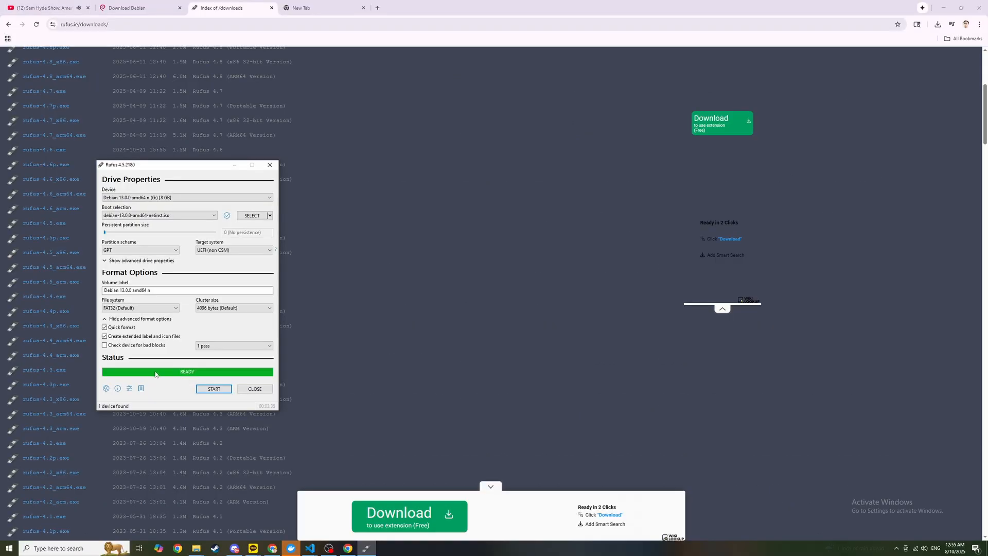
mouse_move(254, 389)
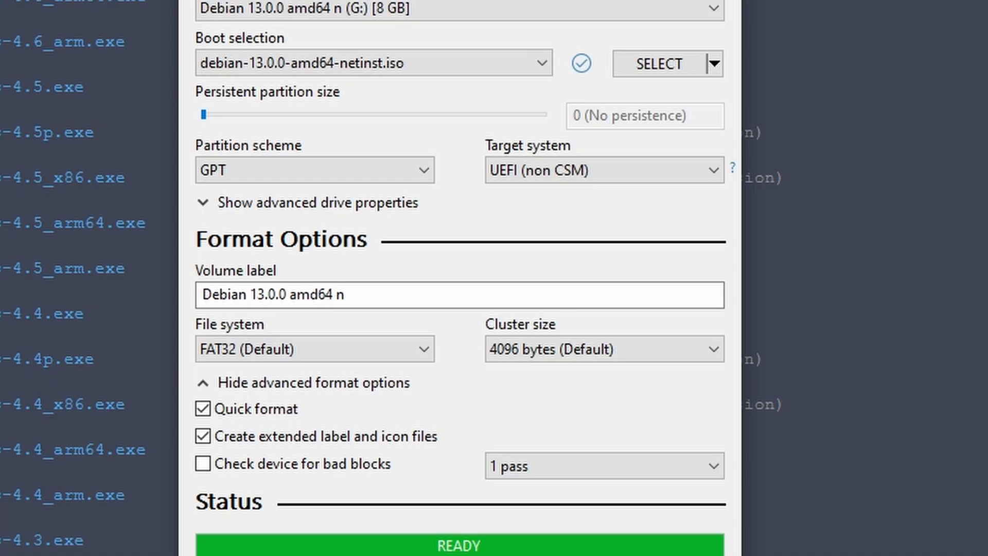
scroll(down, 3)
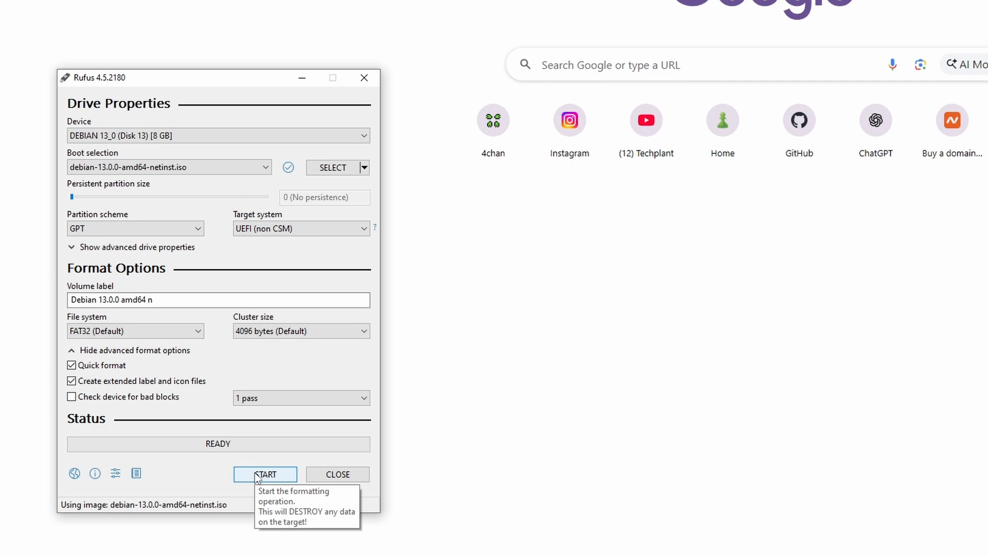
- Start writing the netinst image to the USB drive in ISO Image mode (Recommended)
click(265, 473)
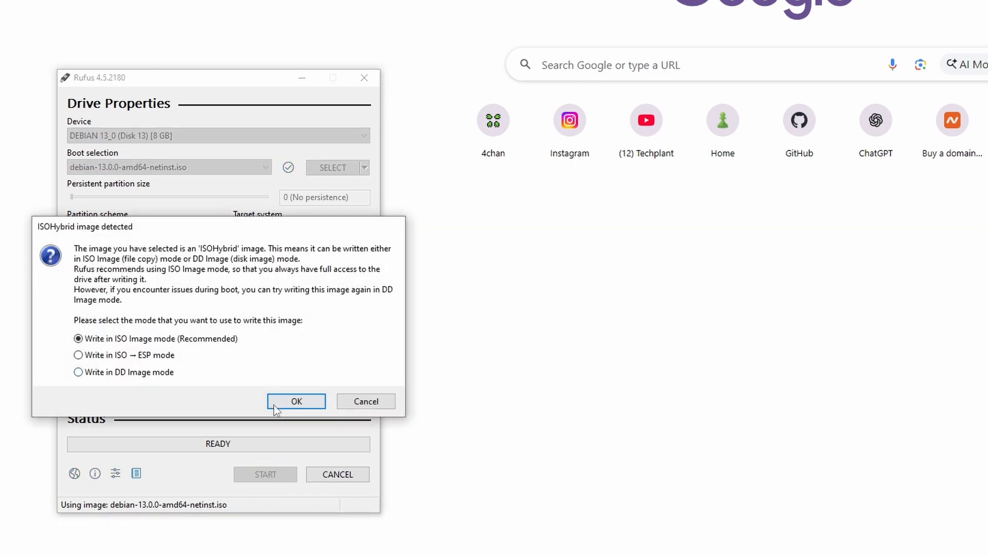
click(297, 401)
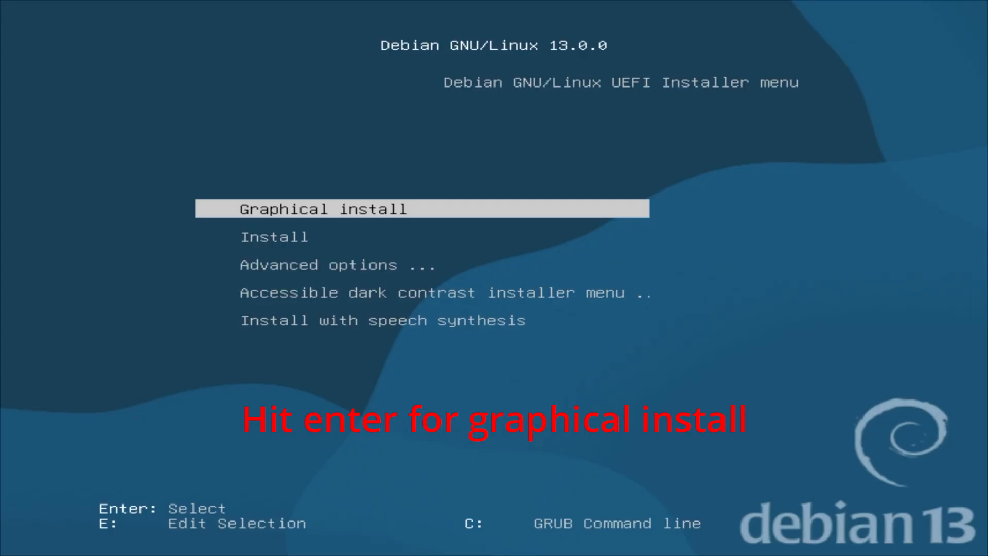
- Start Graphical install, then choose English language and United States location
key(Return)
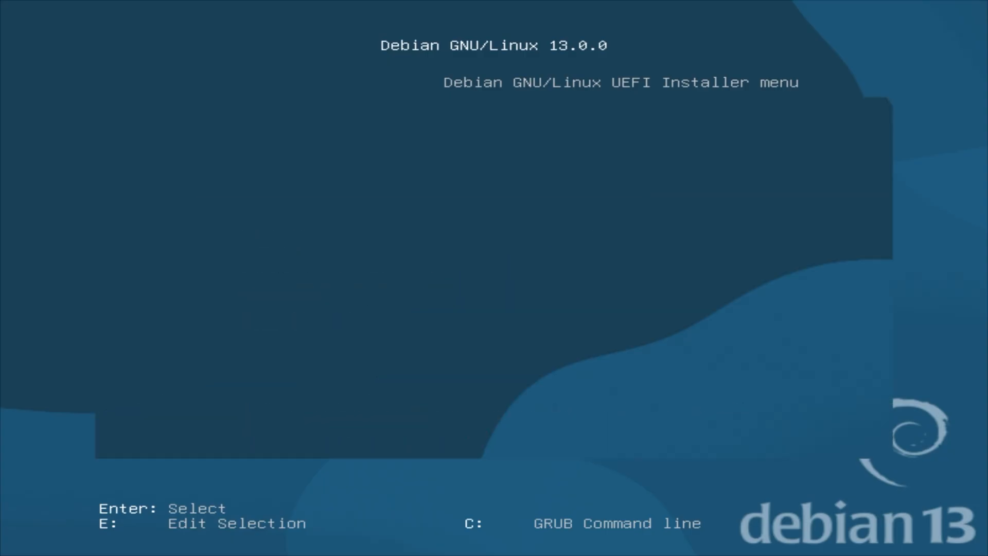
key(Return)
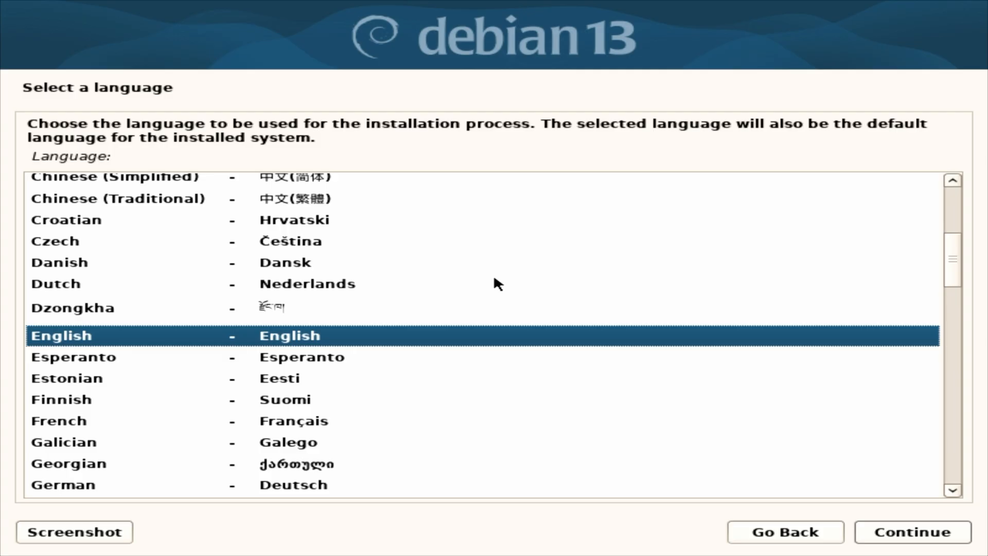
click(908, 532)
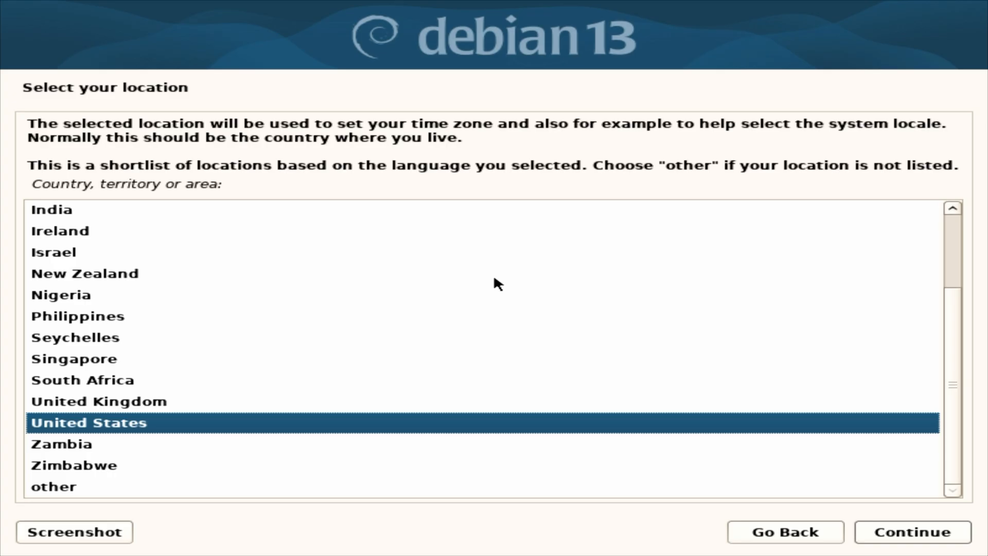
click(909, 532)
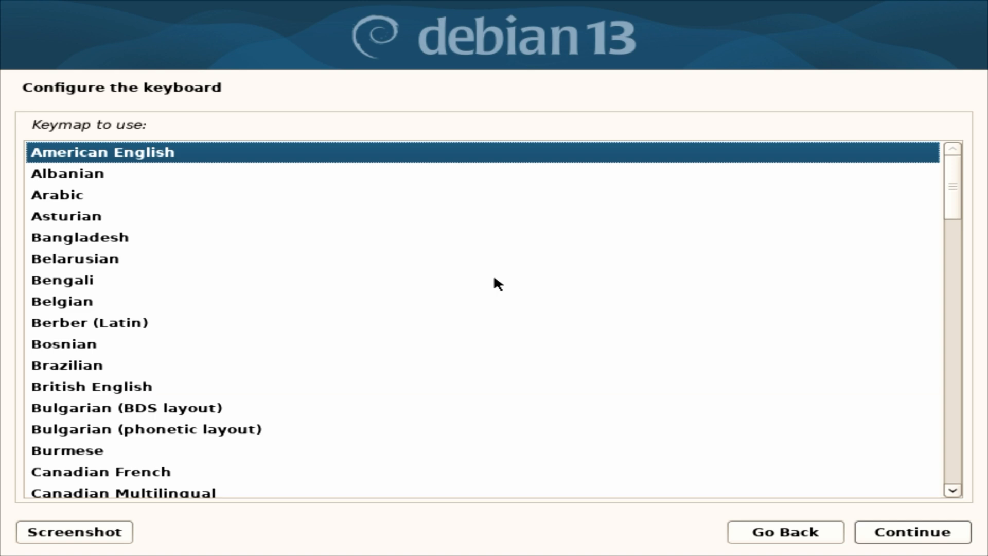
- Keep the American English keymap and join GoAway5ghz with its WPA passphrase
click(911, 532)
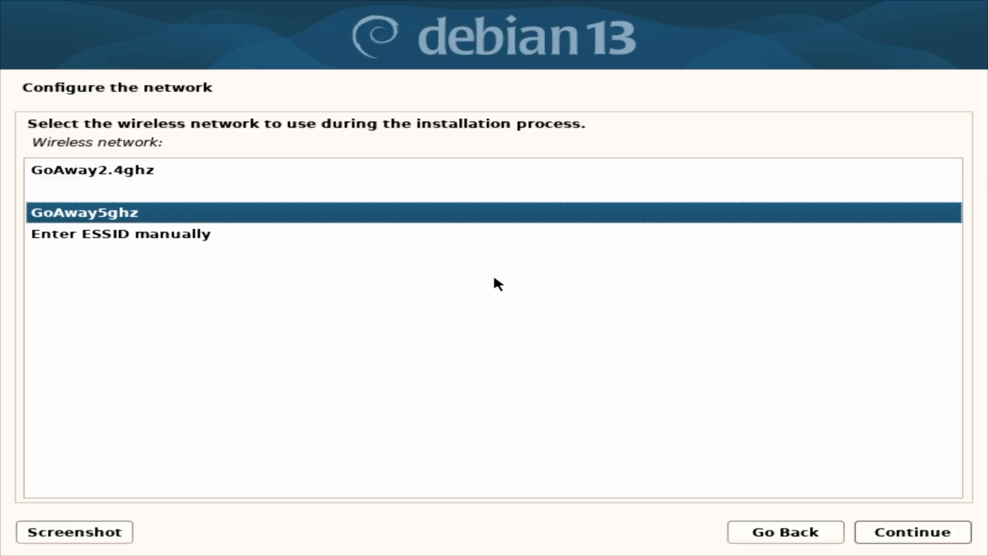
click(909, 531)
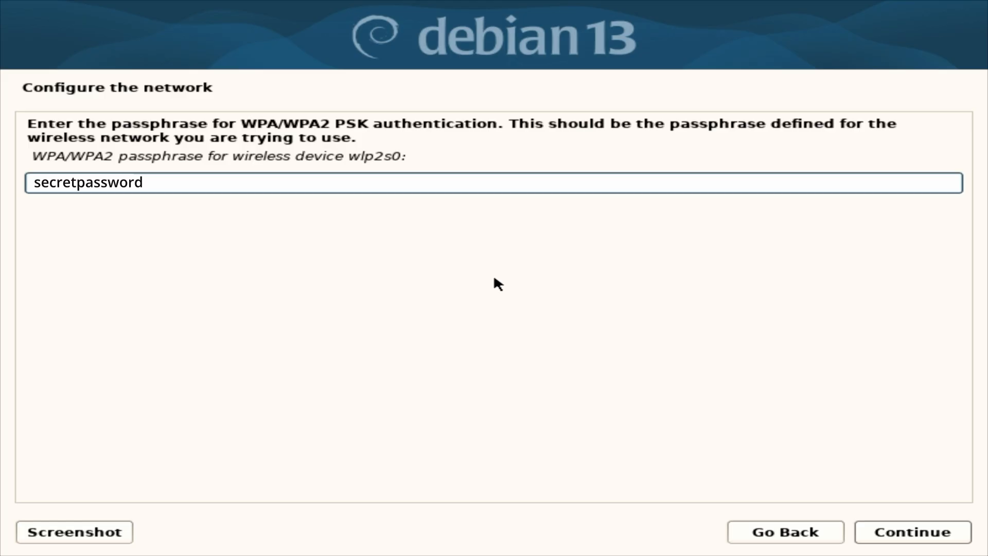
click(910, 532)
text(d)
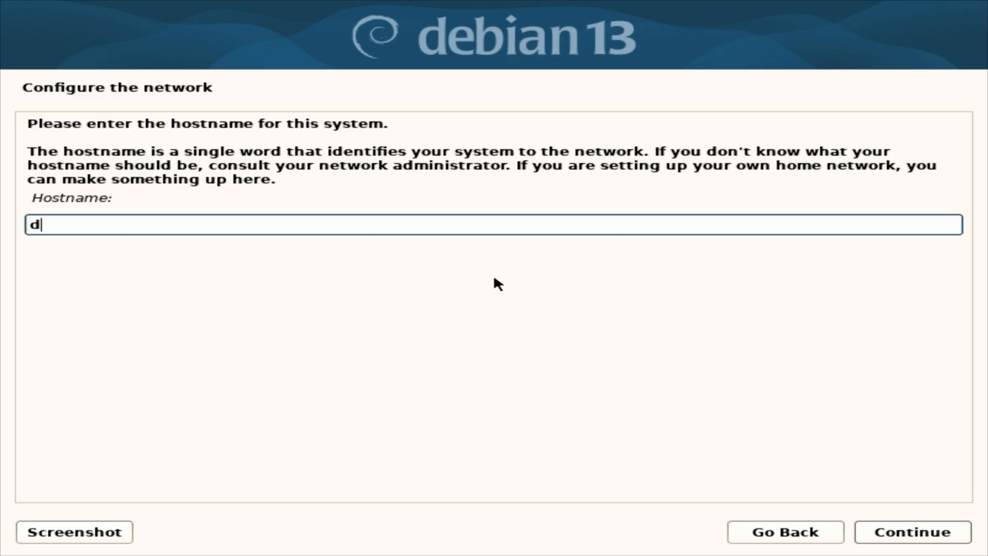
- Set the hostname to dev-01 and continue with a blank domain name
text(ev-)
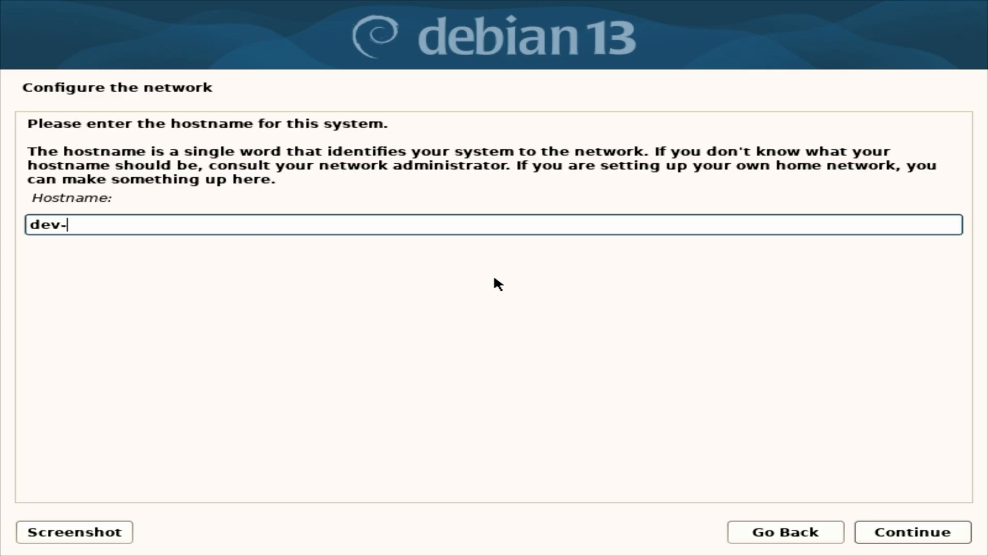
text(01)
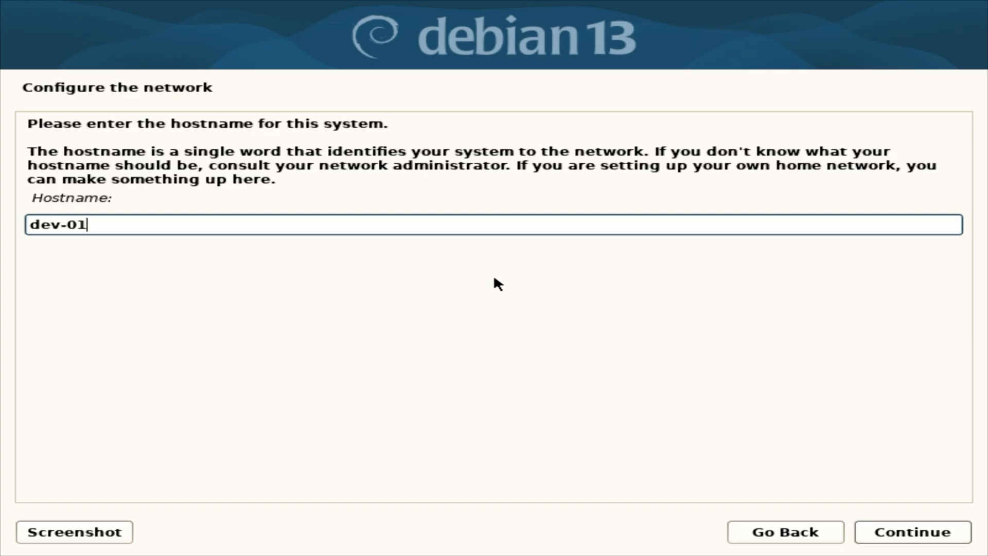
click(910, 532)
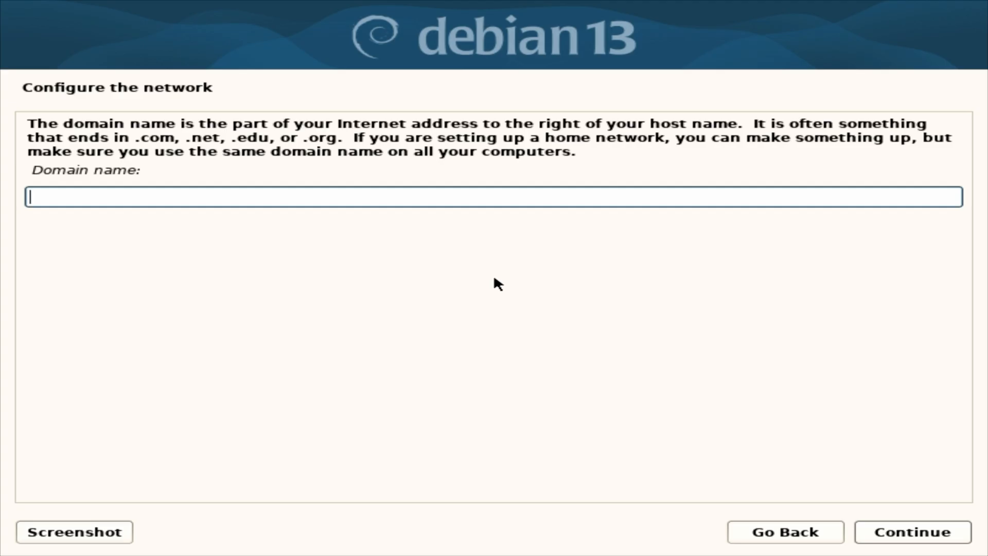
click(911, 532)
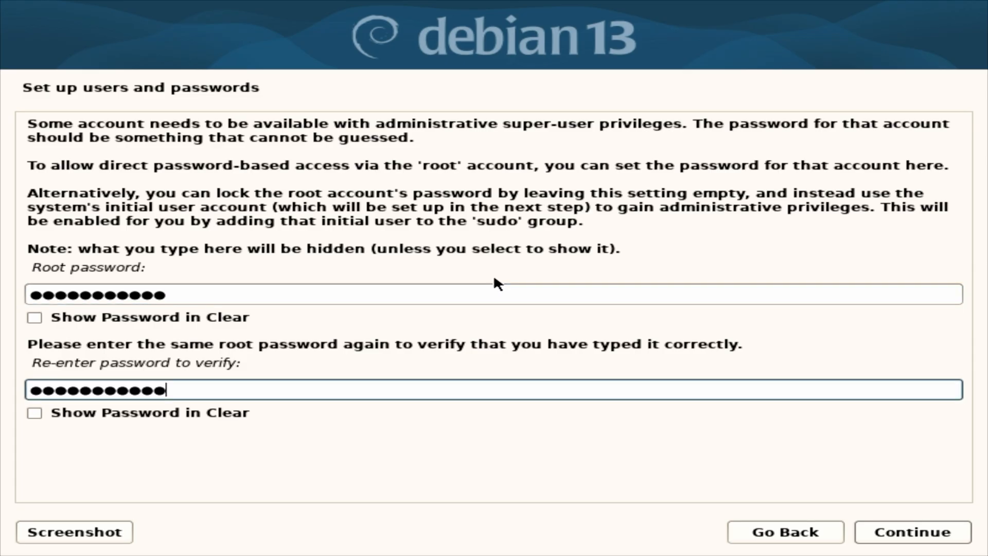
- Confirm the root password and create the user dev with username dev
click(909, 531)
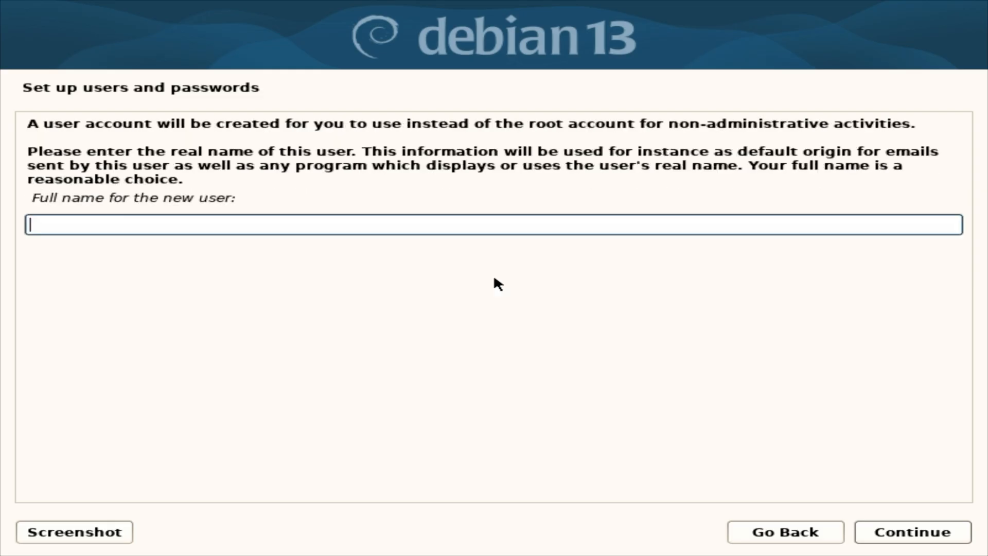
text(dev)
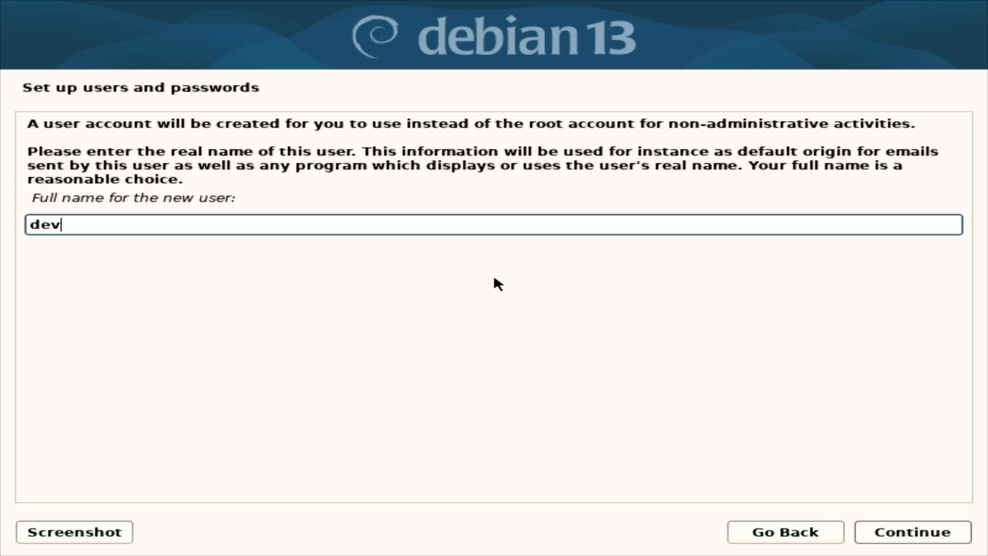
click(909, 532)
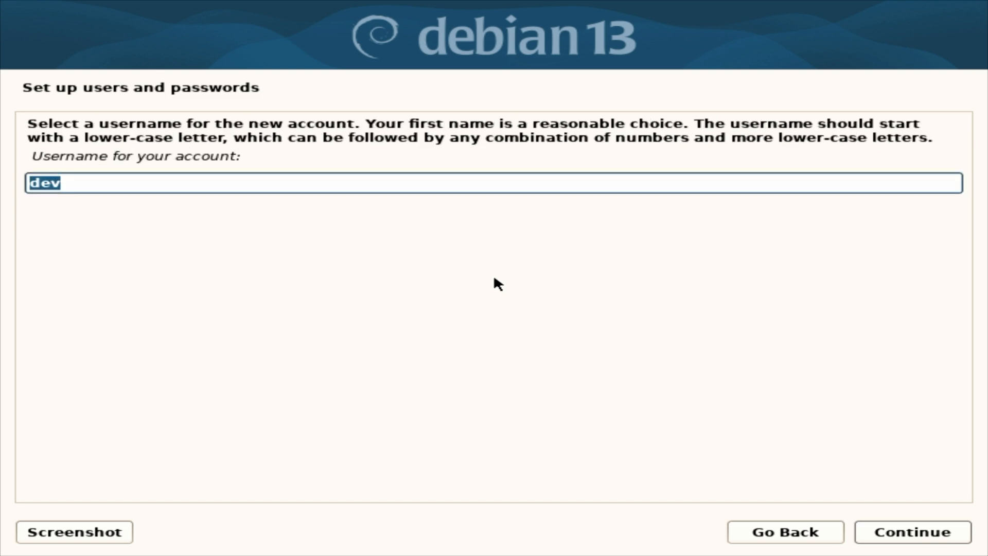
click(909, 532)
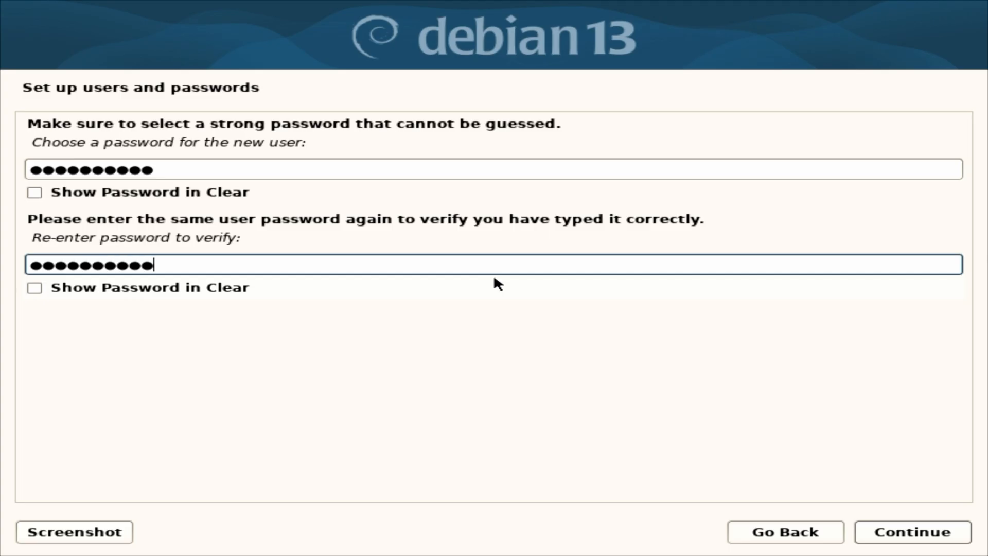
- Confirm dev's password and accept the Central time zone
click(911, 532)
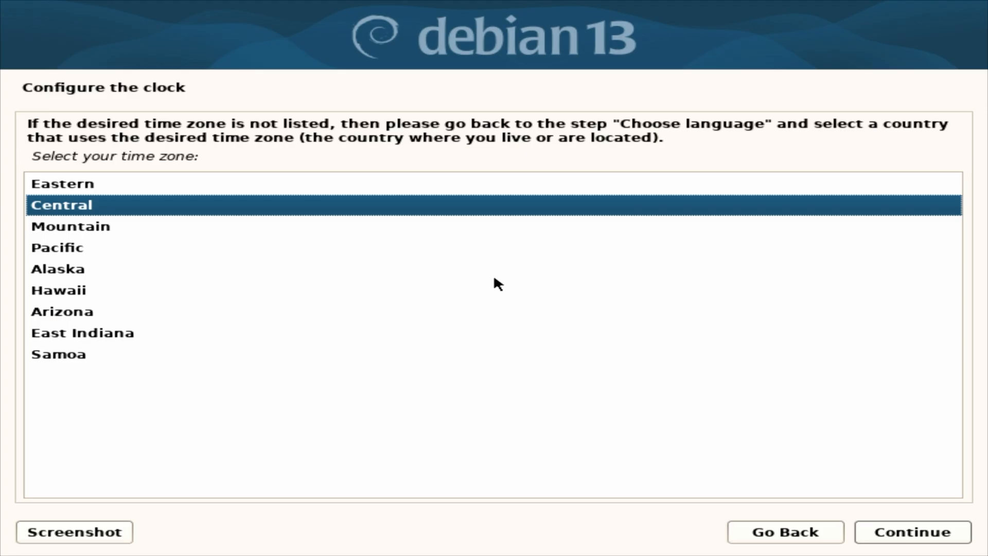
click(909, 532)
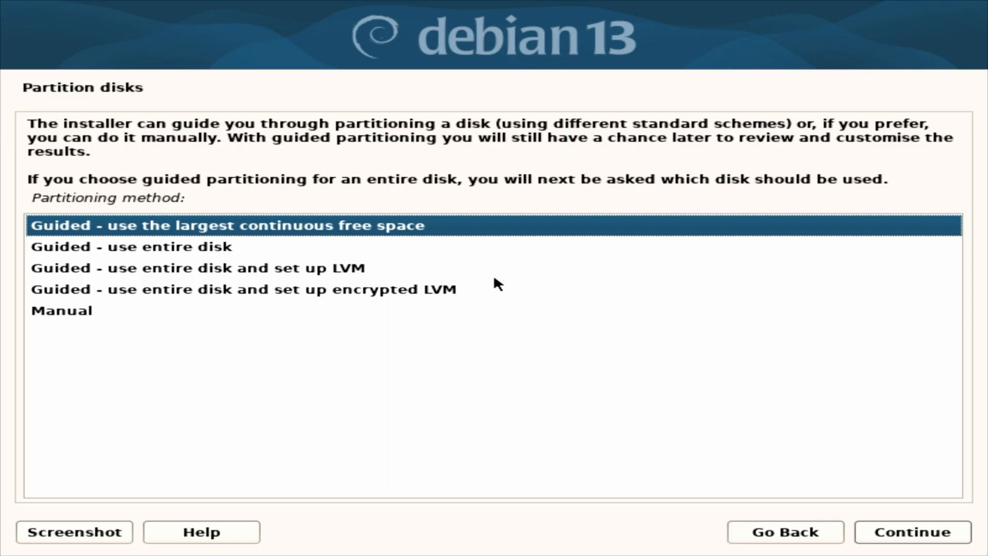
- Choose Guided - use entire disk on the 256.1 GB sda disk
click(131, 246)
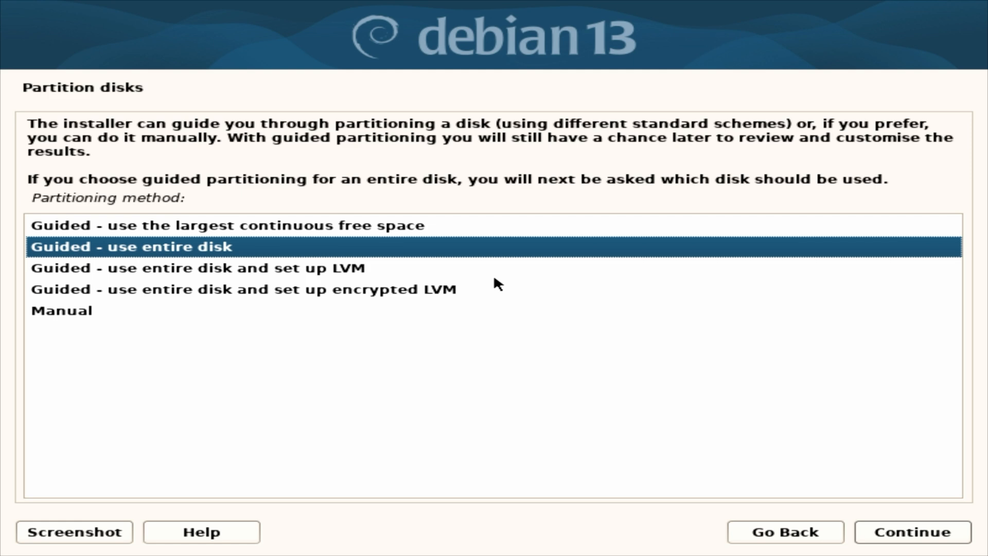
click(910, 532)
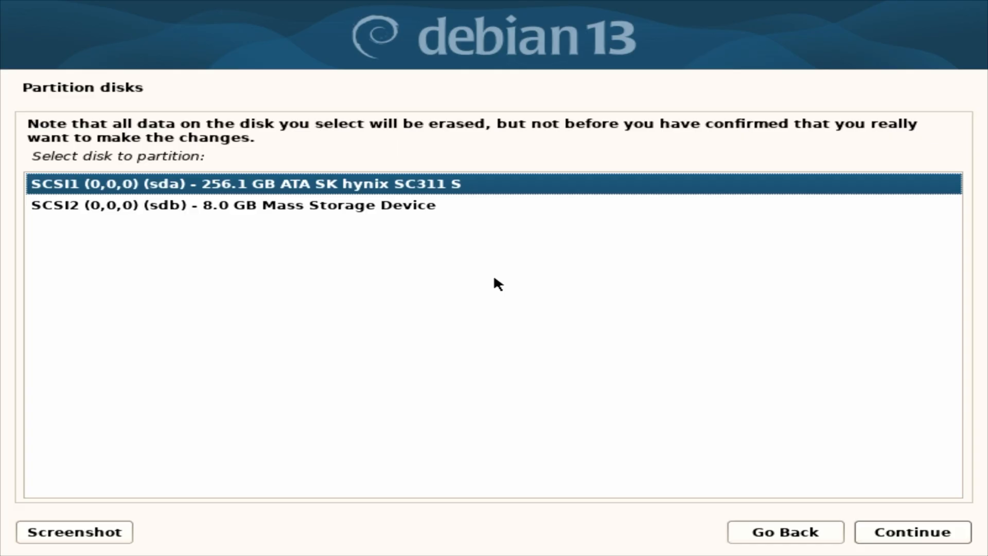
click(909, 532)
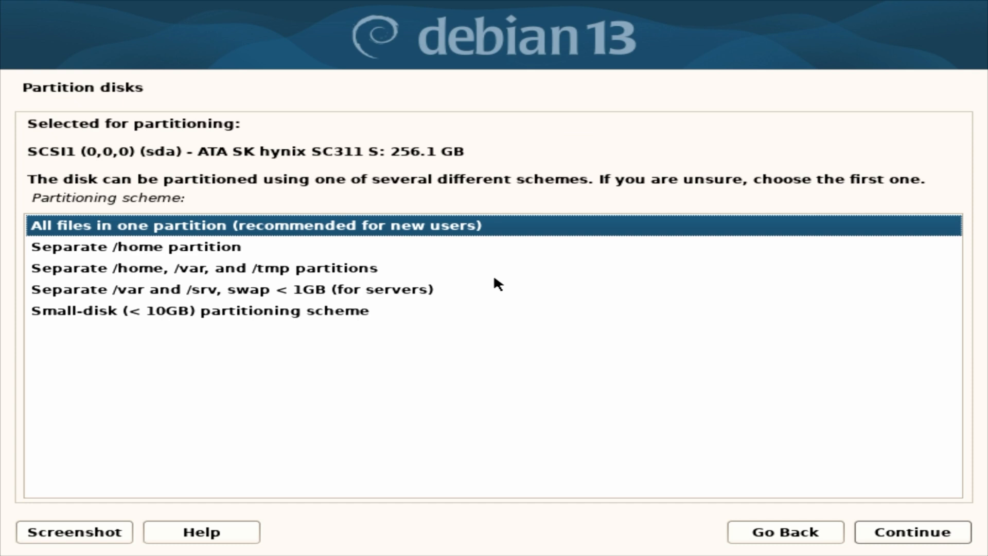
- Keep all files in one partition, finish partitioning and write the changes to disk
click(909, 532)
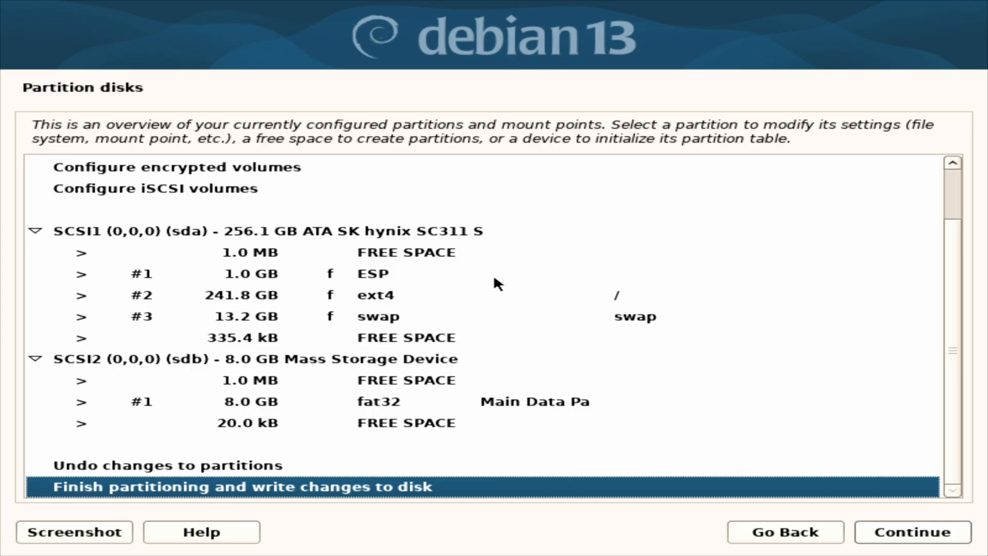
click(910, 532)
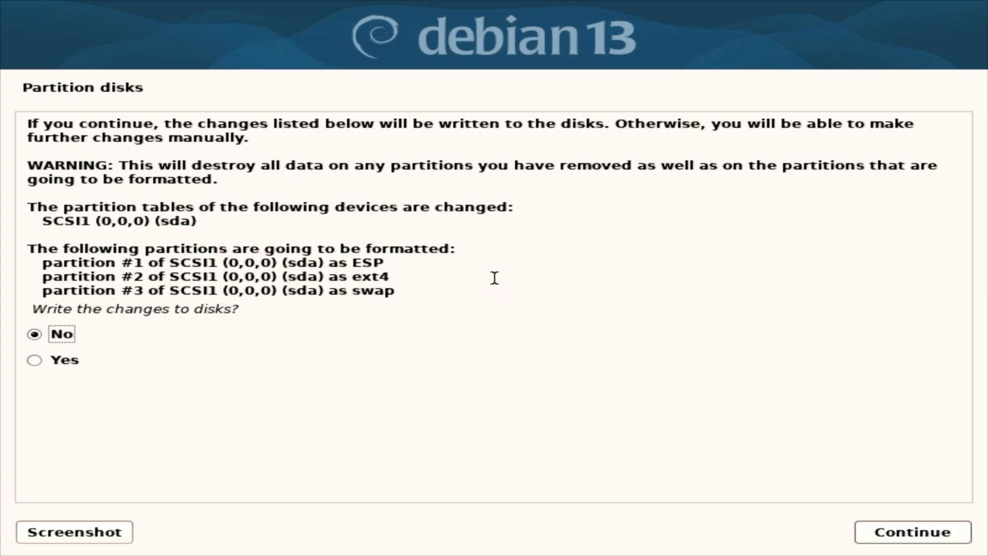
click(910, 532)
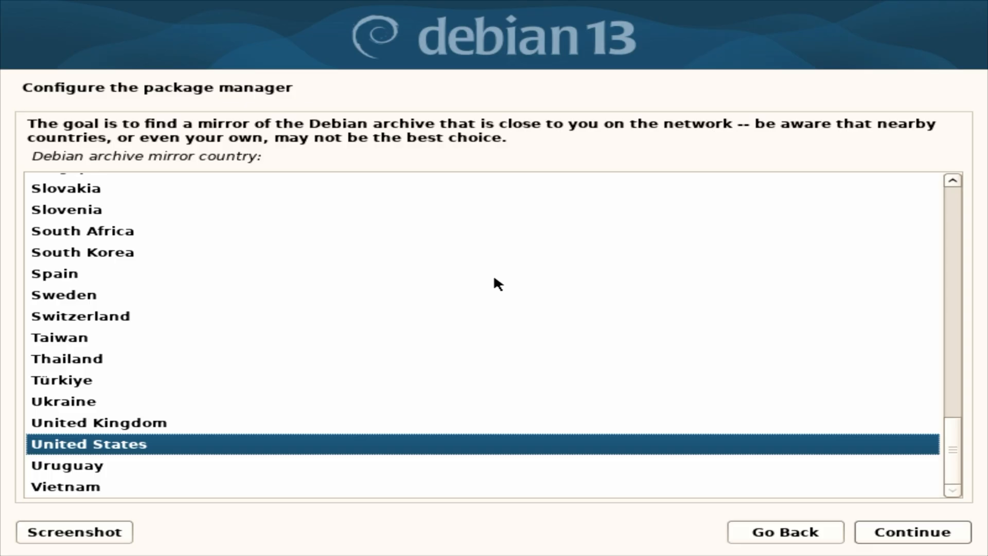
- Select the United States mirror deb.debian.org with no HTTP proxy
click(909, 531)
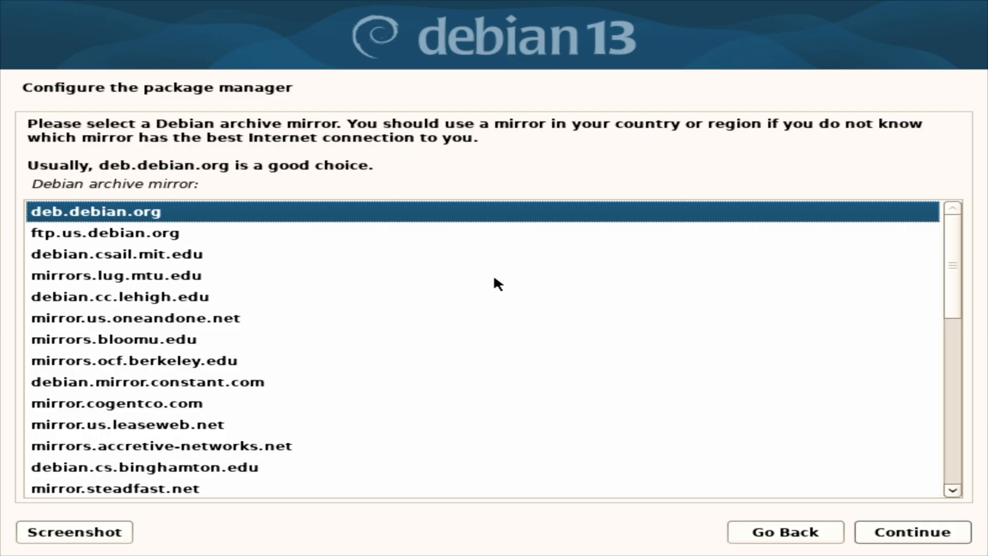
click(909, 532)
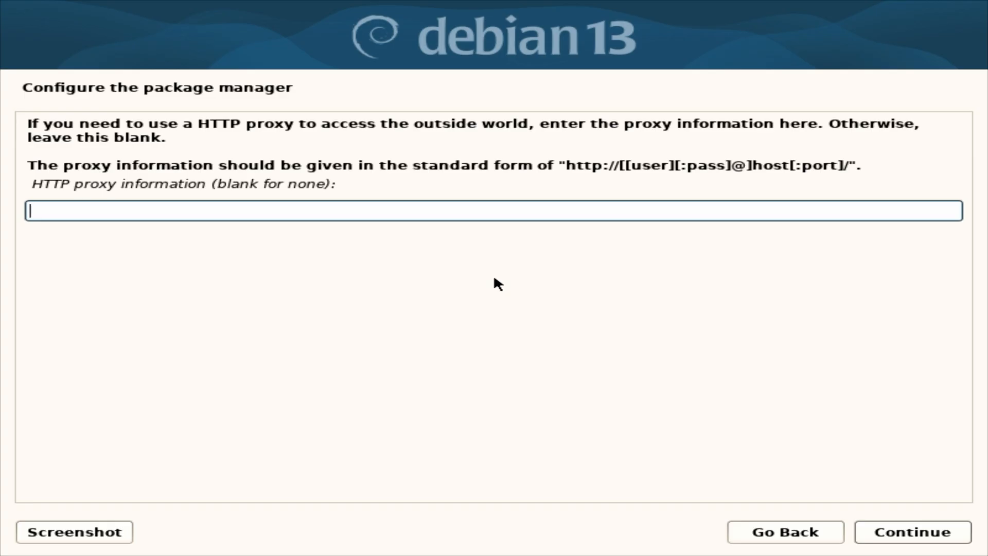
click(910, 532)
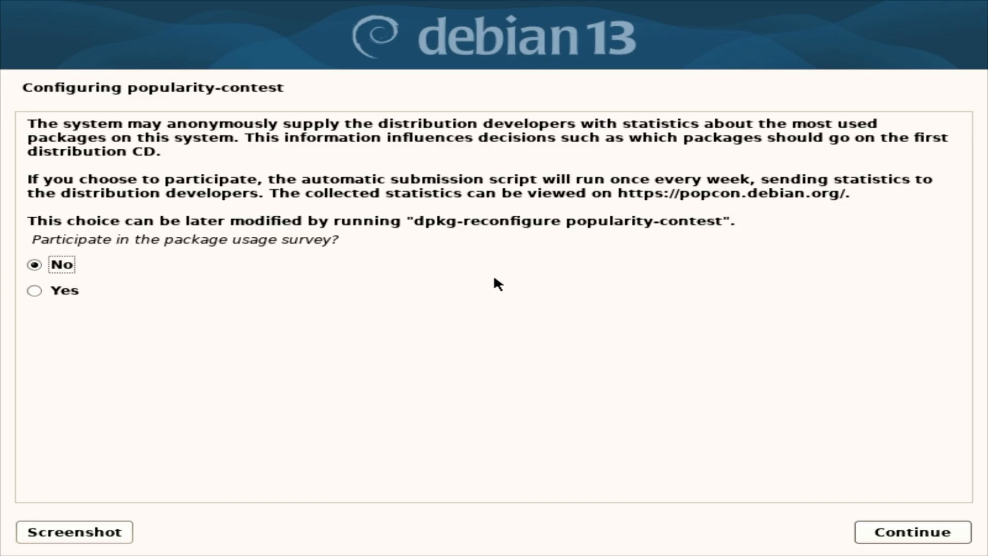
- Answer No to the popularity-contest package usage survey
click(909, 532)
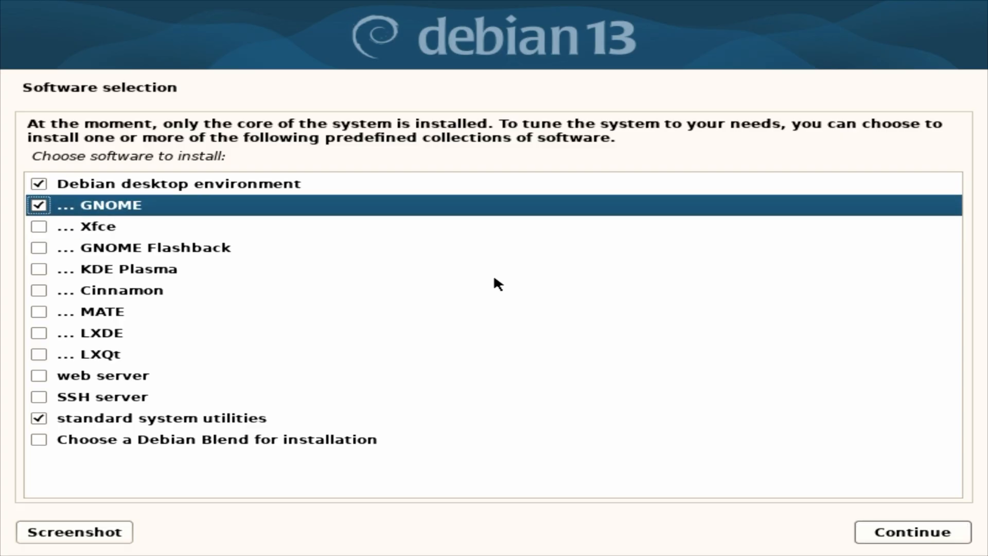
- Deselect Debian desktop environment and GNOME, keeping standard system utilities, and continue the installation
click(38, 205)
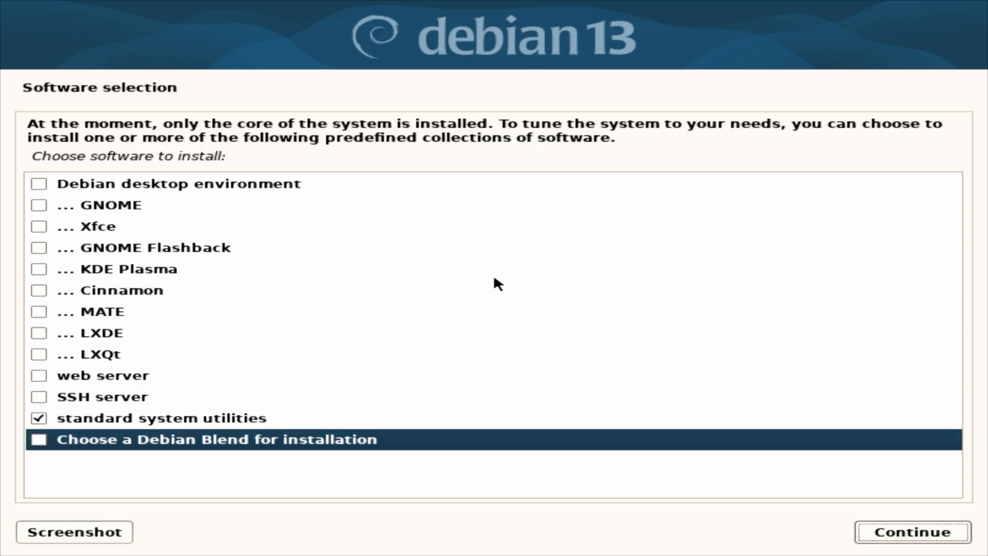
click(911, 532)
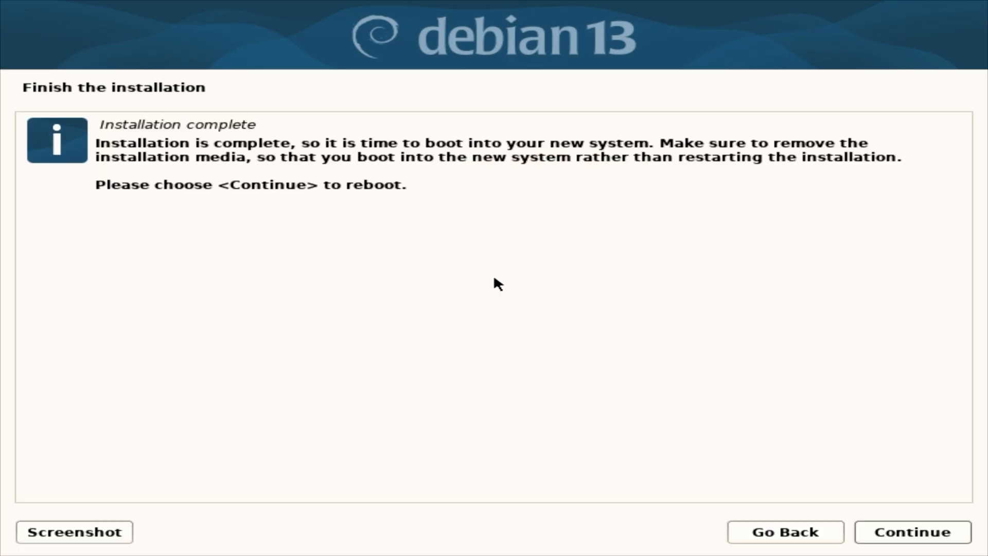
- Continue from the Installation complete screen to reboot into the GRUB menu
click(910, 531)
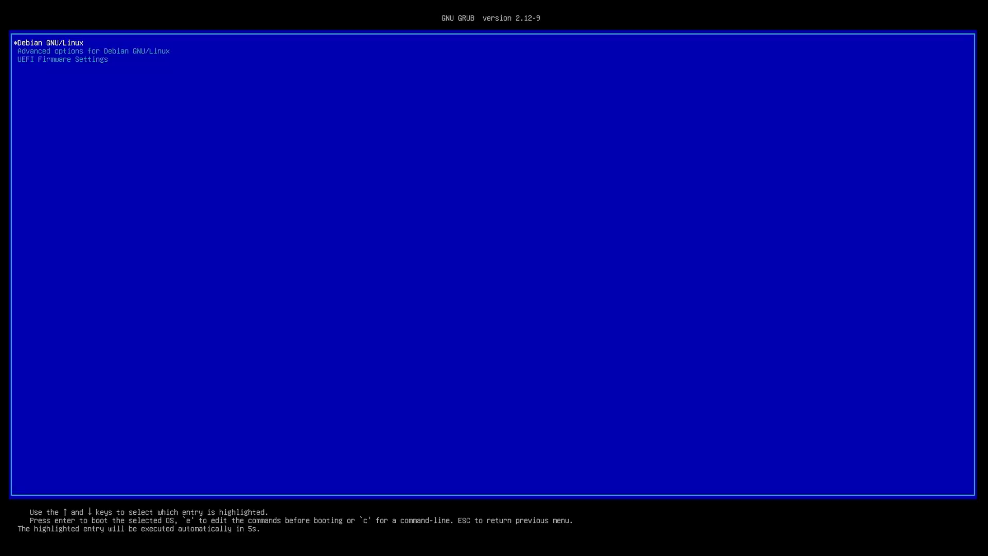
- Boot the highlighted Debian GNU/Linux entry from the GRUB menu
key(Return)
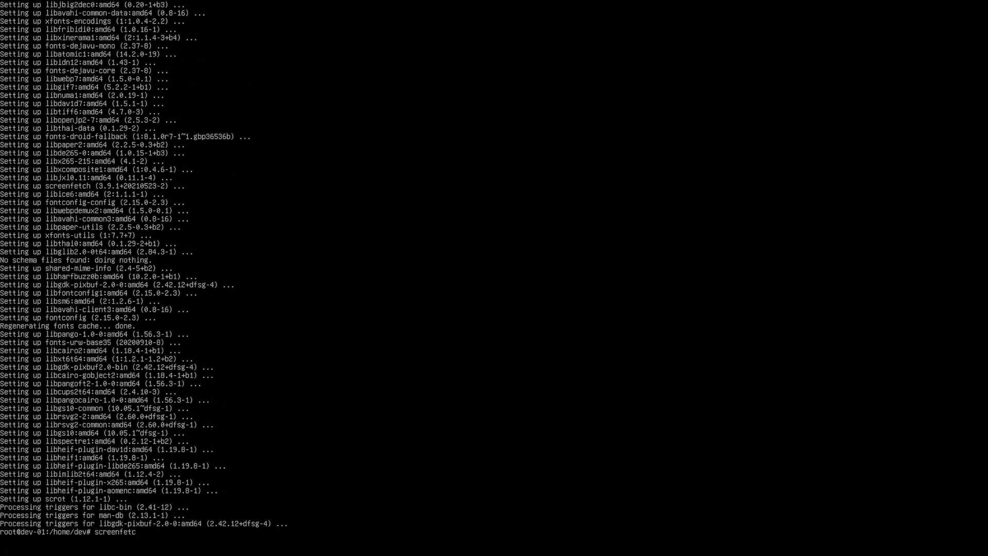
- Run screenfetch to show the Debian 13 summary, then run apt install htop
key(Return)
text(apt)
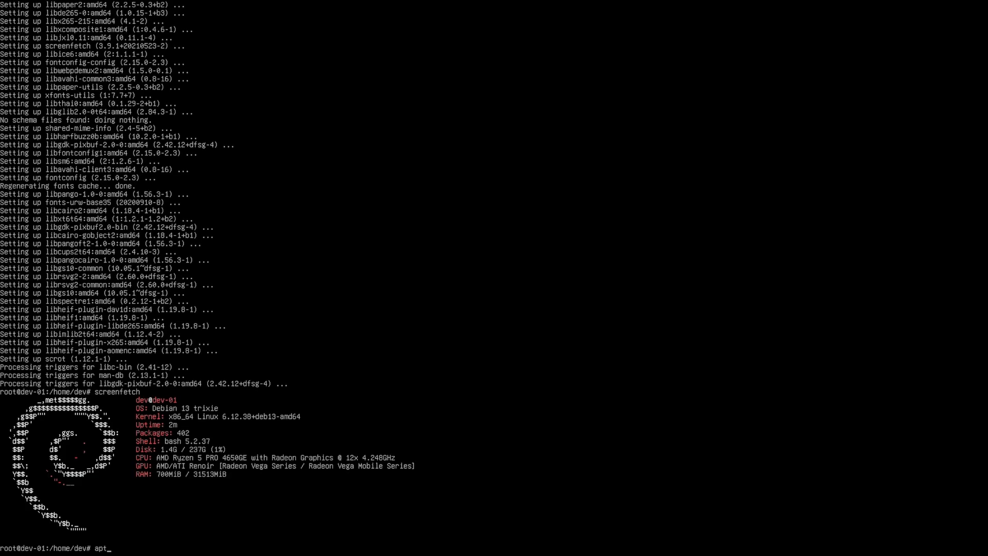
text(install ht)
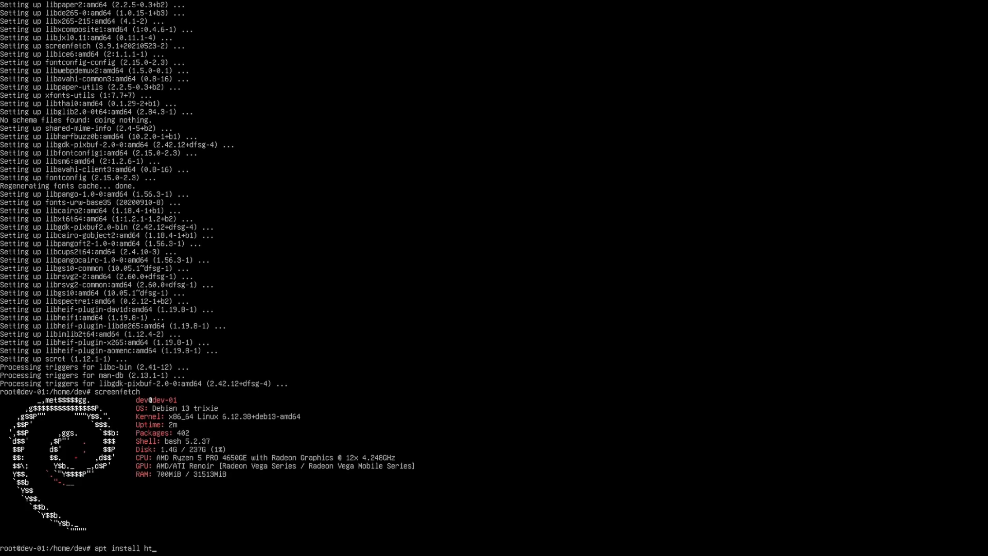
key(Return)
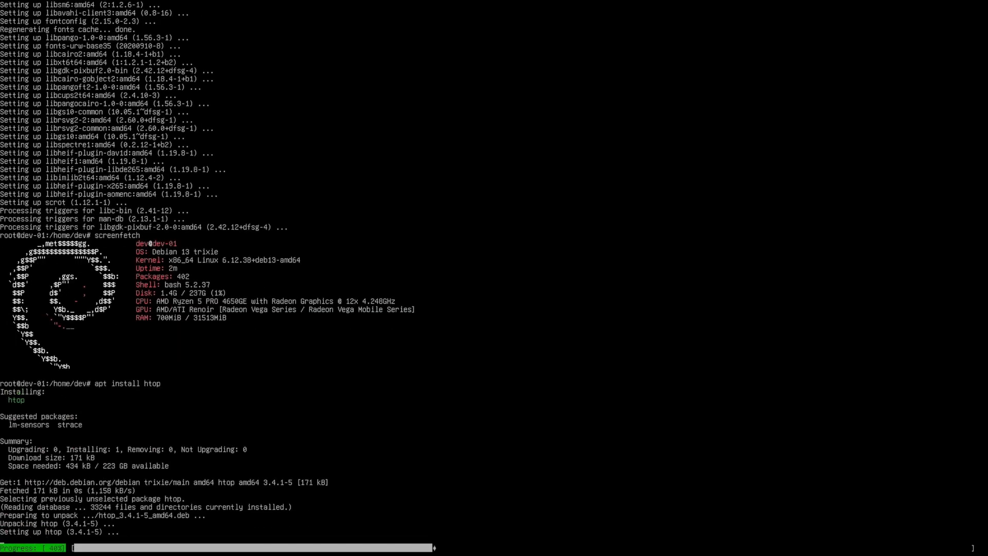